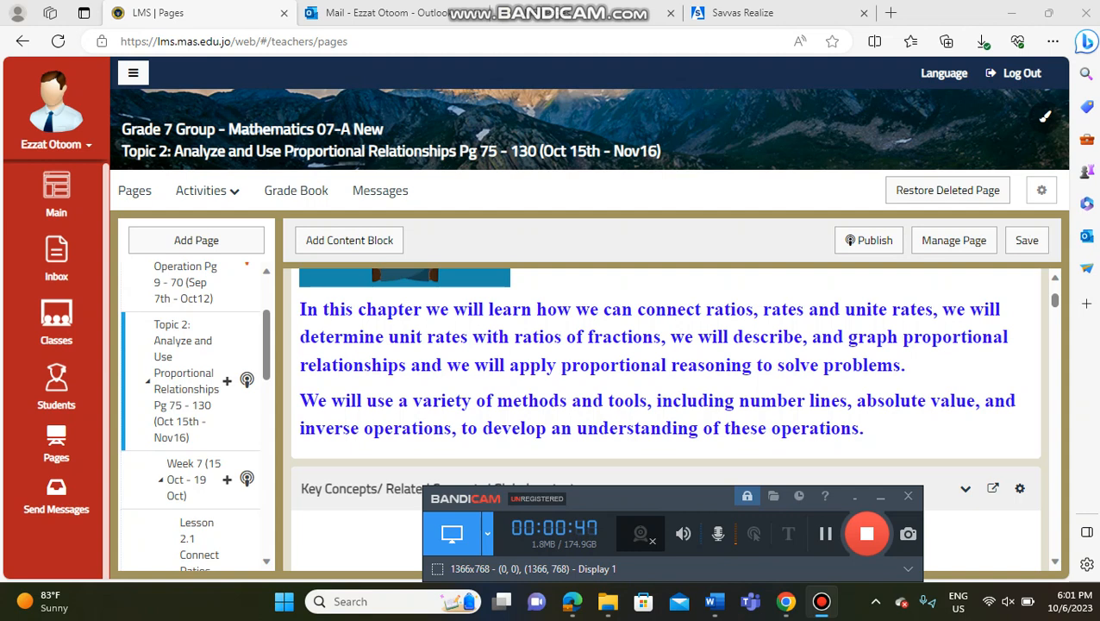
Step: Scroll through the Topic 2 page introduction before viewing Savvas Realize lesson 2-1
scroll("down", 3)
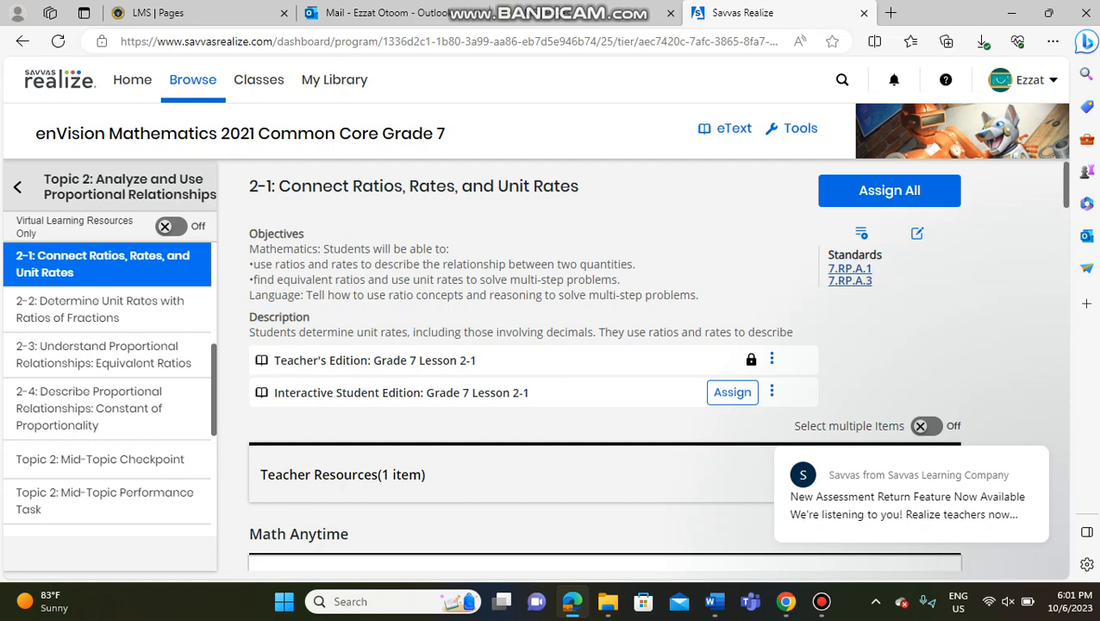
Step: Return to the LMS Pages tab showing Lesson 2.1 Connect Ratios, Rates, and Unit Rates
left_click(198, 14)
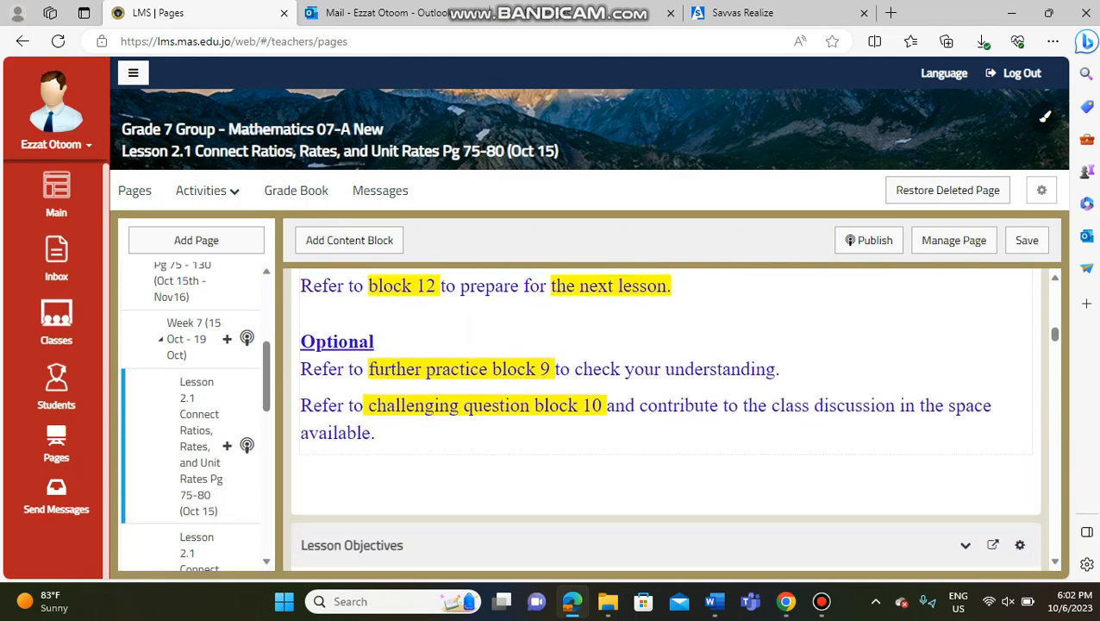
Step: Review the Lesson 2.1 objectives, Word Wall and tutorial video blocks
scroll("down", 3)
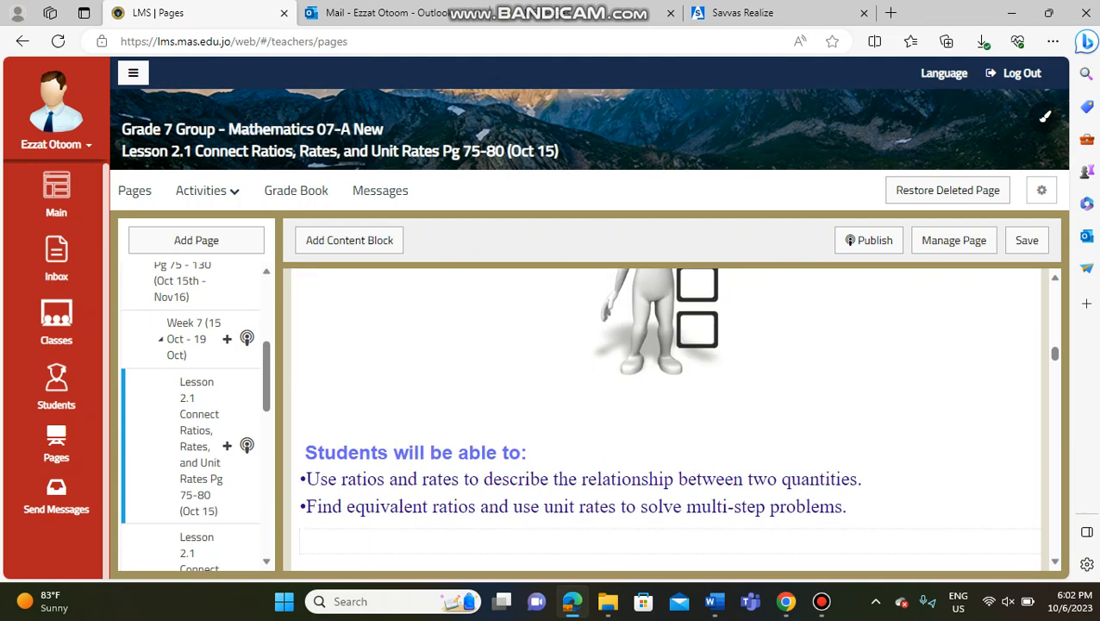
scroll("down", 3)
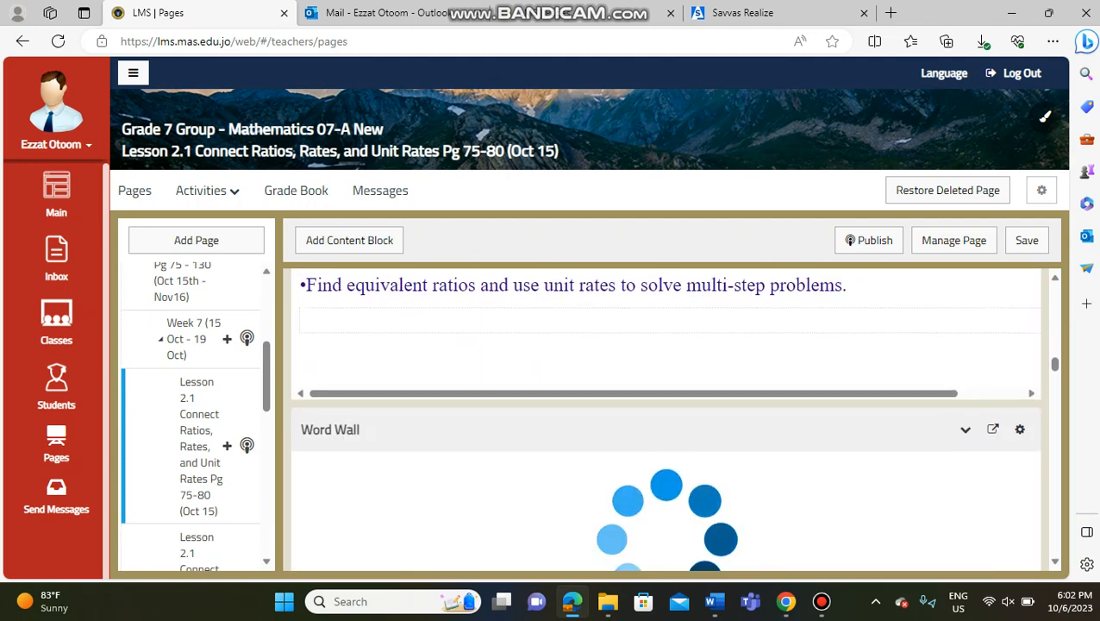
scroll("down", 3)
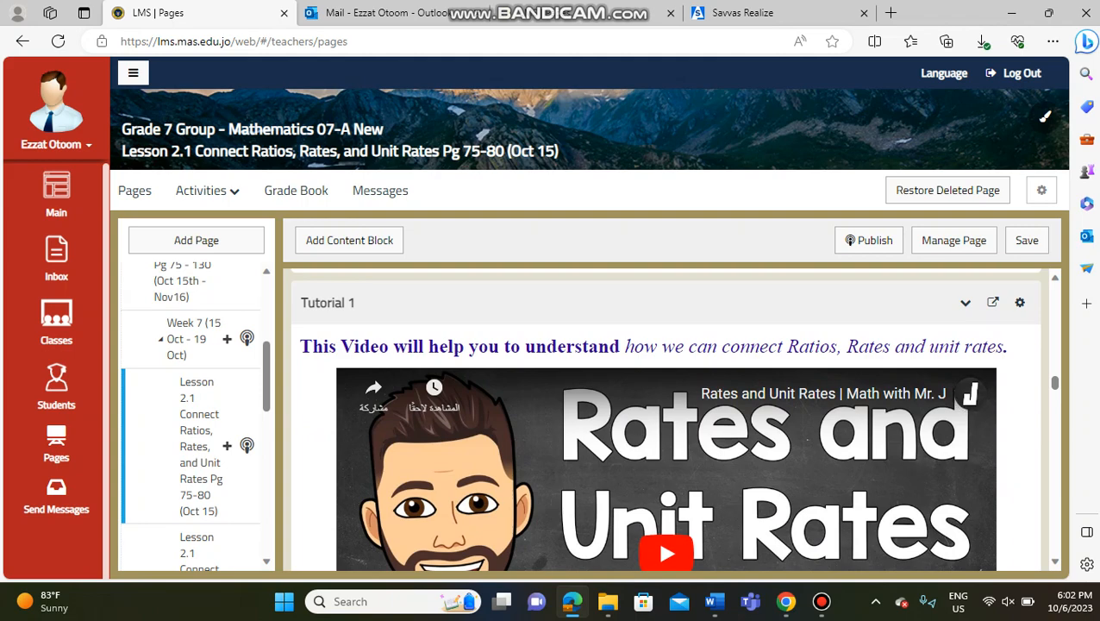
scroll("down", 3)
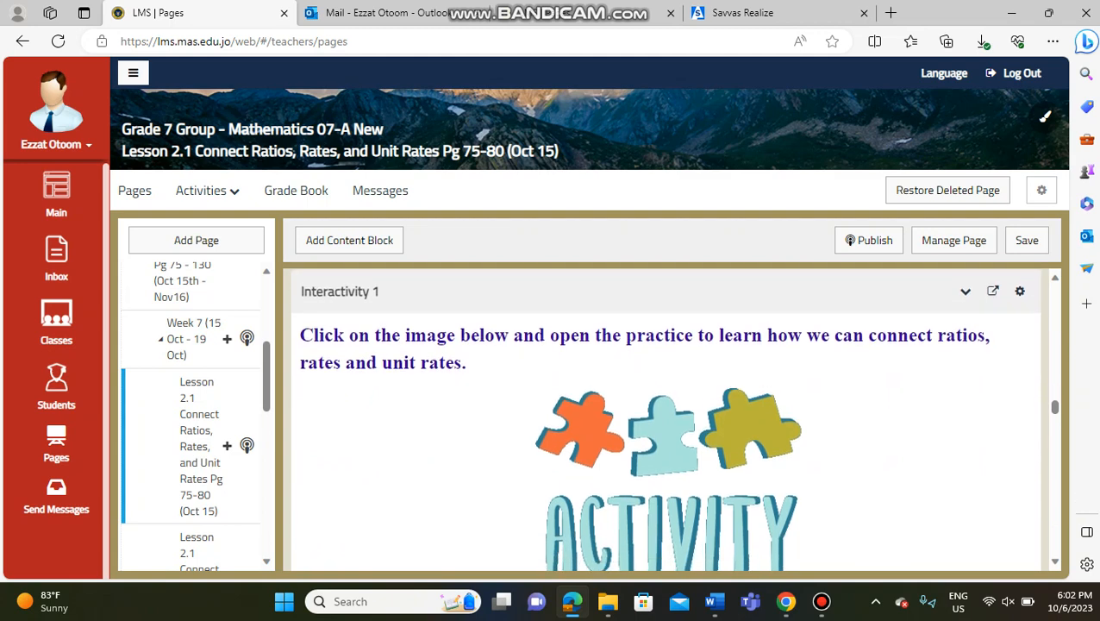
scroll("down", 3)
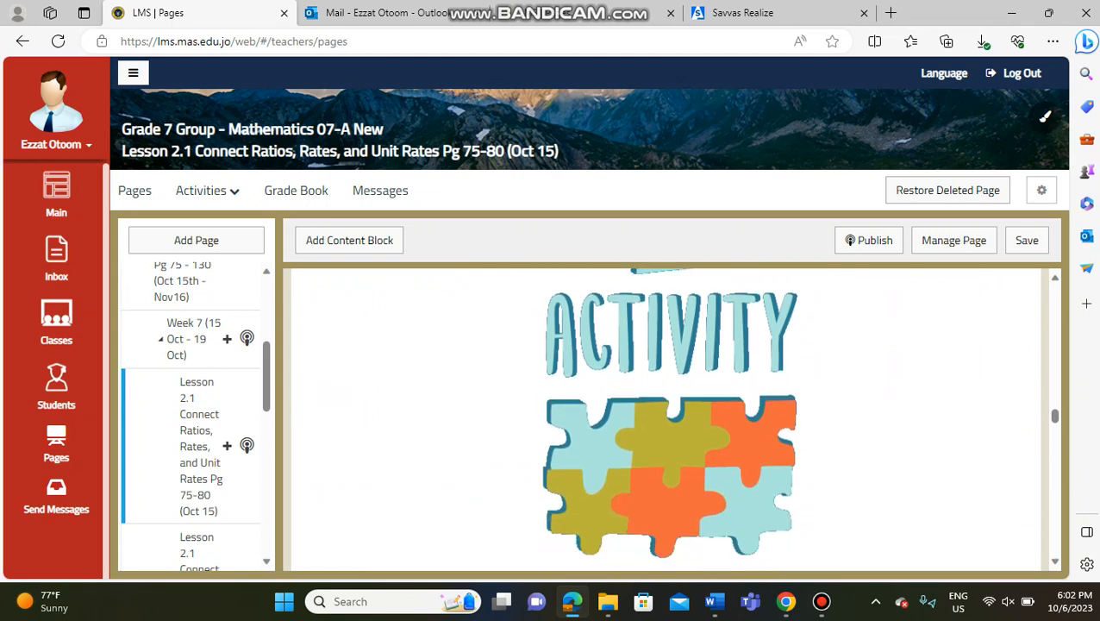
Step: Continue through the Interactivities and Further Practice blocks to the Self assessment section
scroll("down", 3)
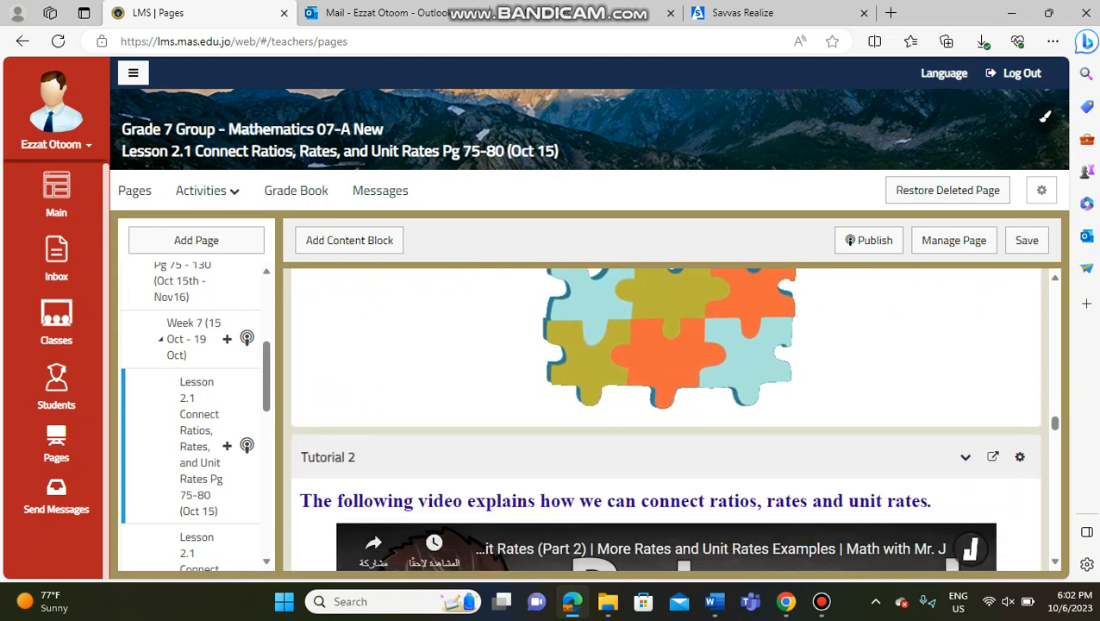
scroll("down", 3)
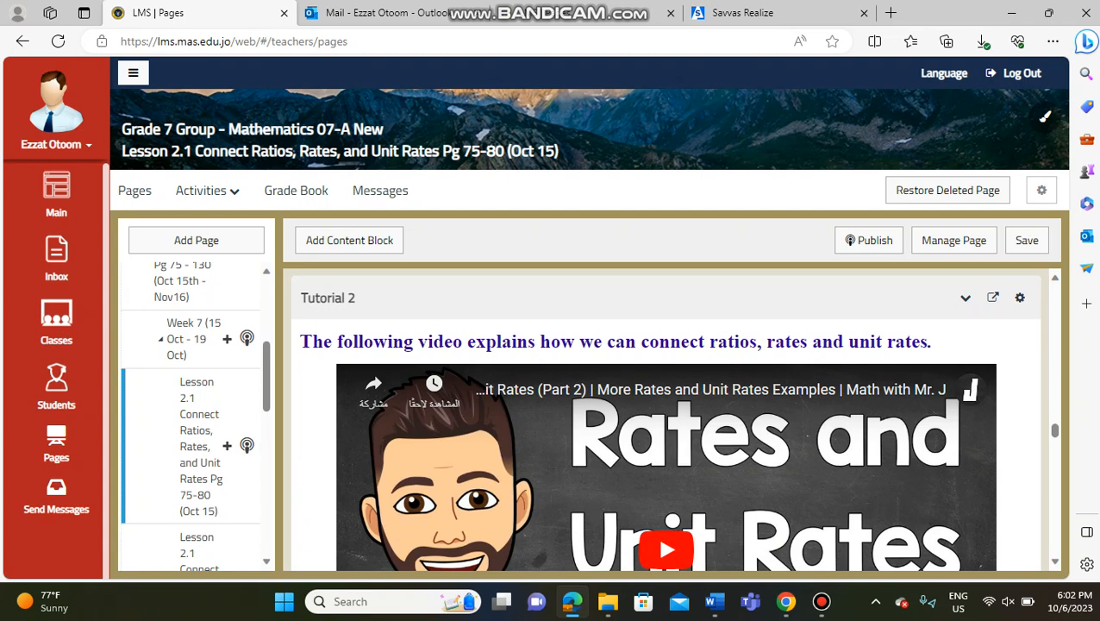
scroll("down", 3)
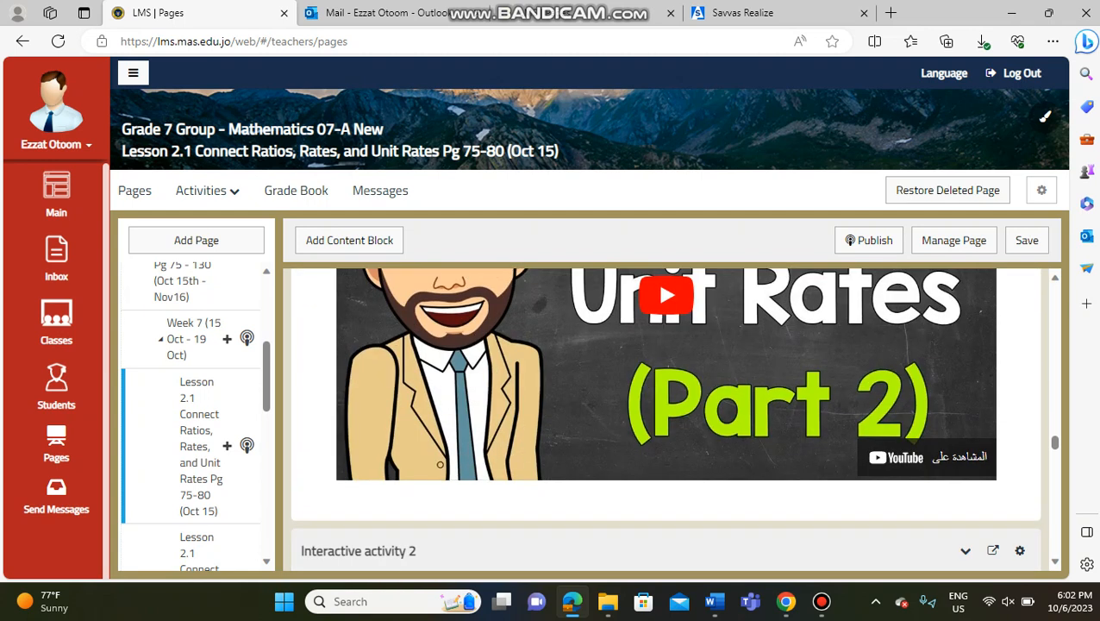
scroll("down", 3)
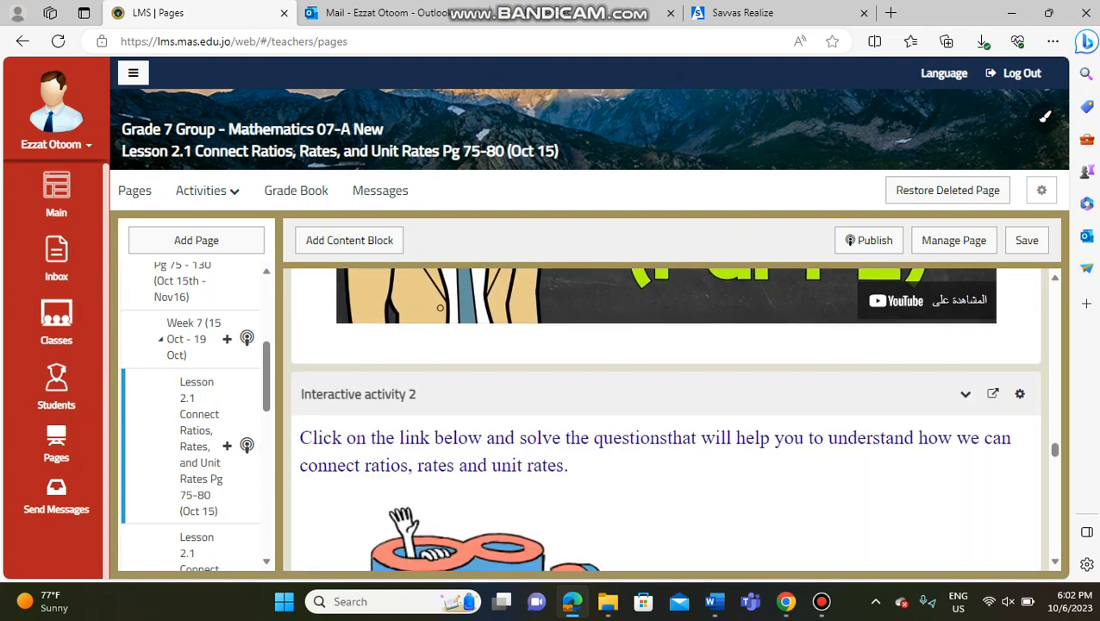
scroll("down", 3)
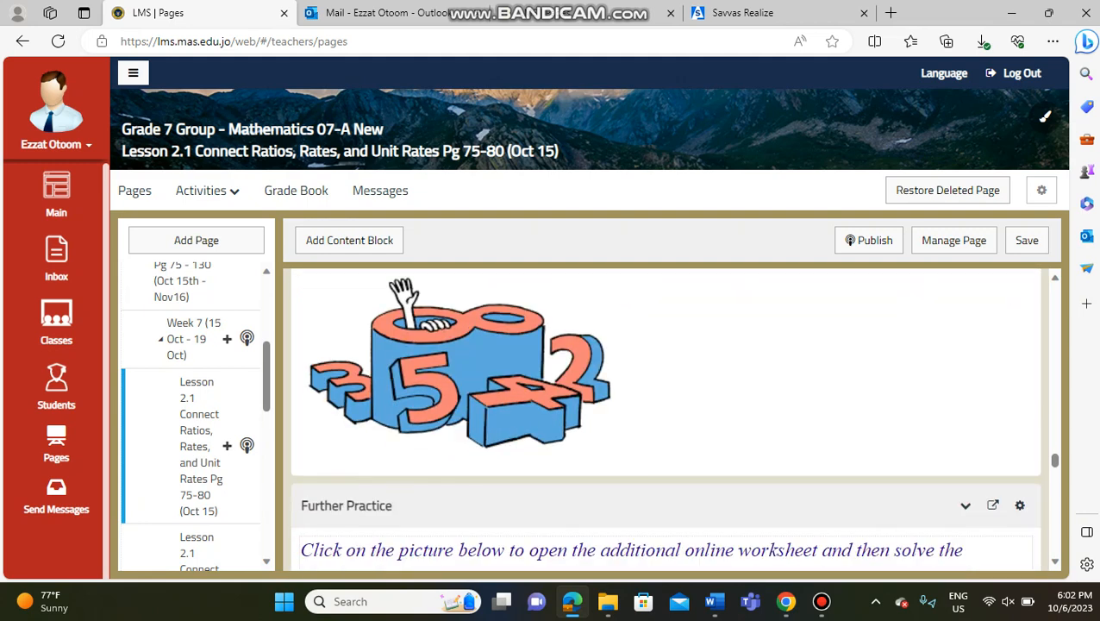
scroll("down", 3)
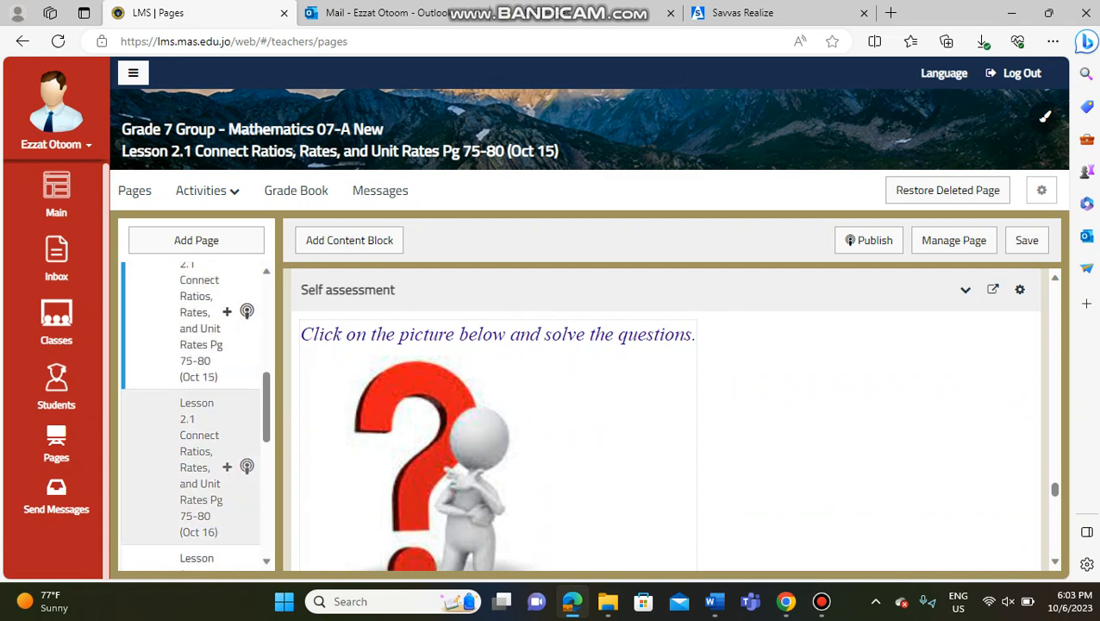
Step: Finish scrolling Lesson 2.1, view Savvas lesson 2-2, and return to the LMS Lesson 2.2 page
scroll("down", 3)
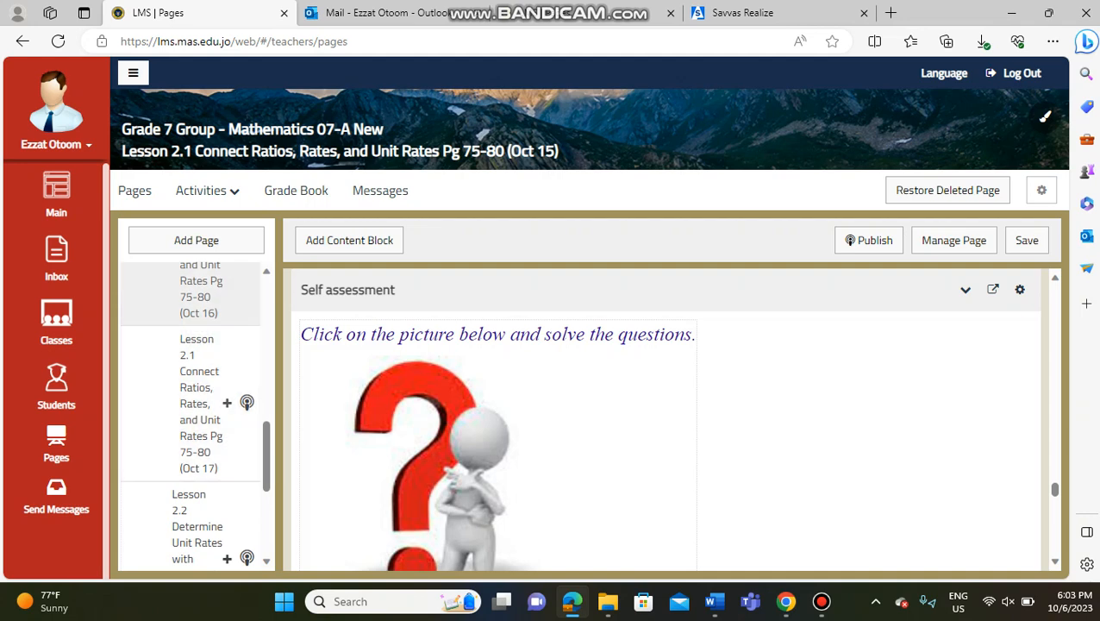
mouse_move(228, 403)
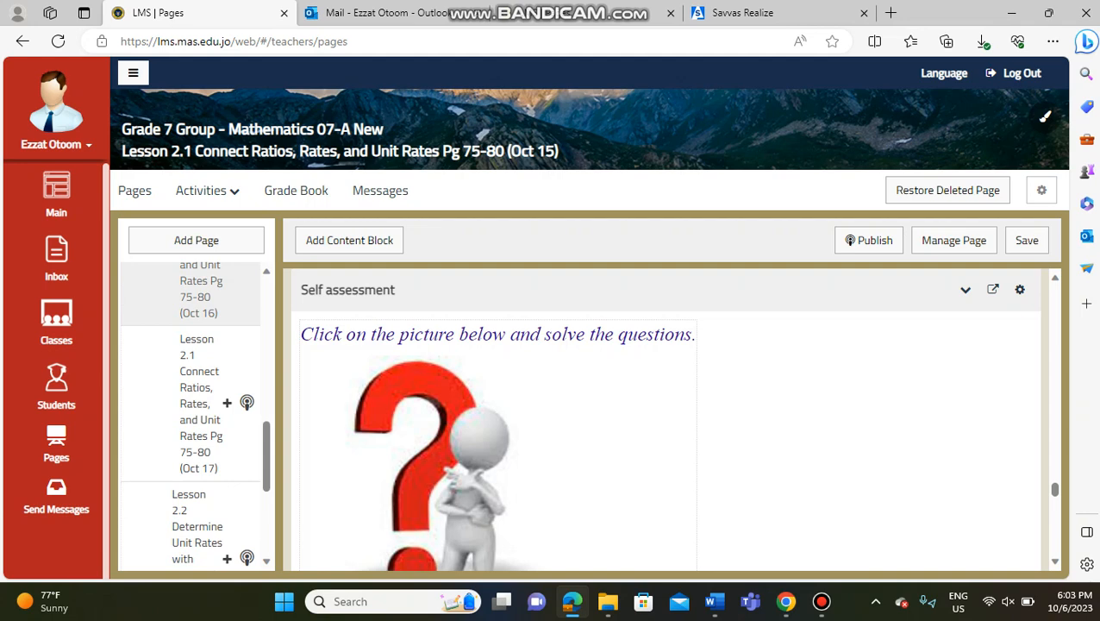
scroll("down", 3)
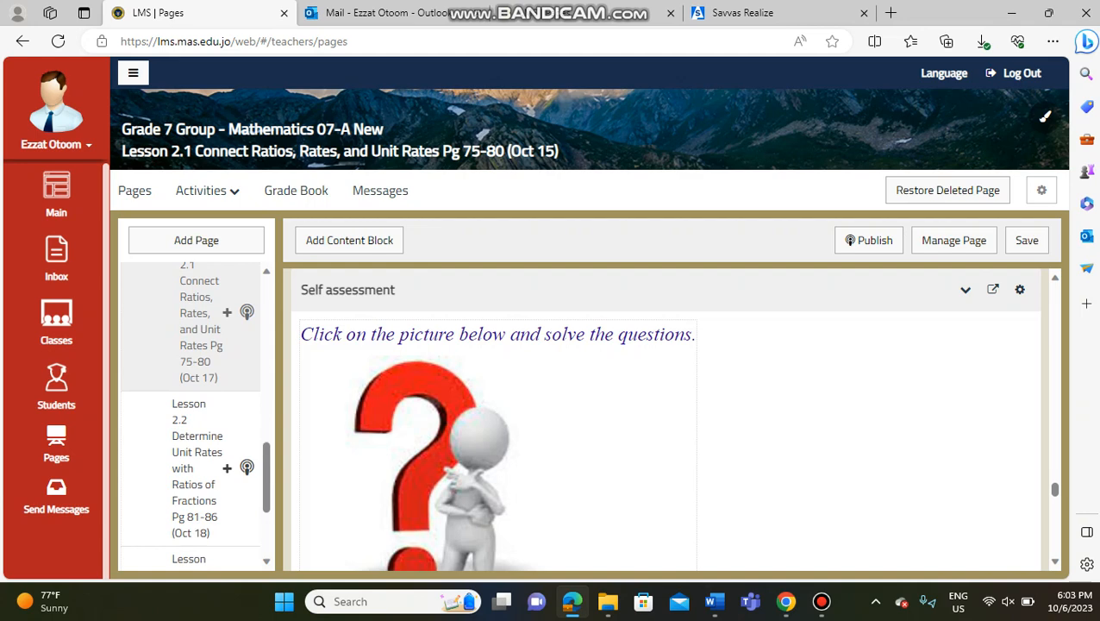
scroll("down", 3)
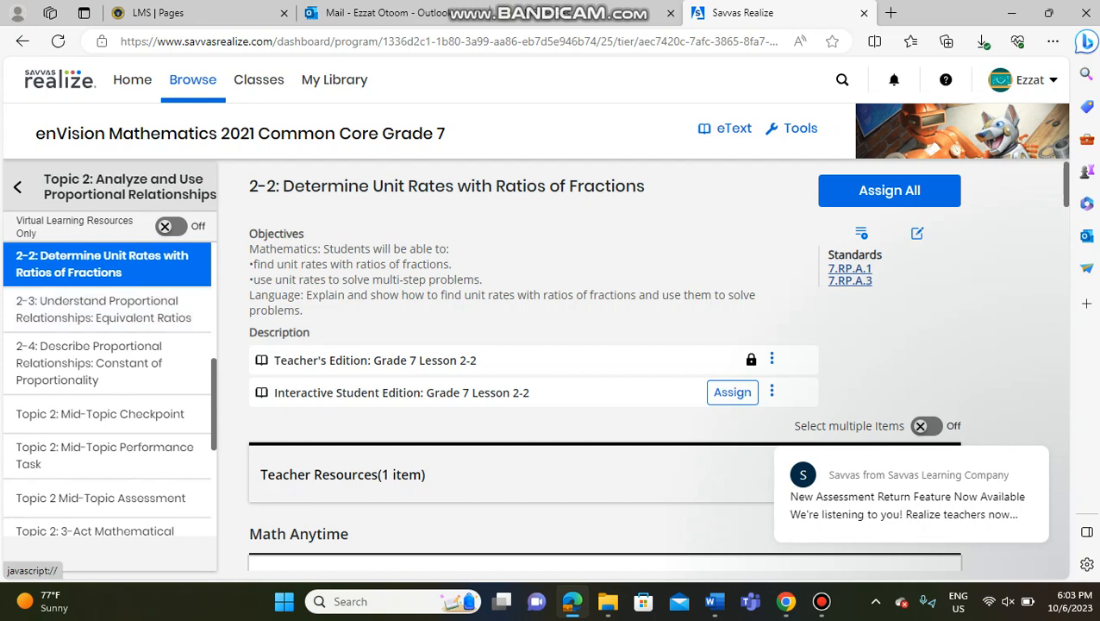
left_click(155, 14)
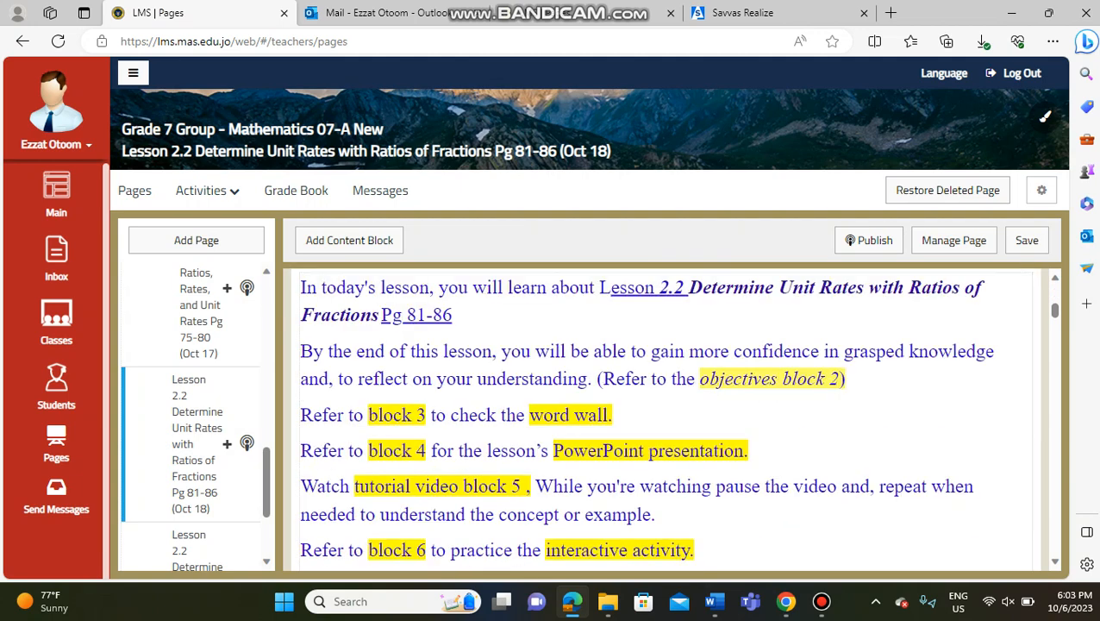
Step: Review the Oct 18 Lesson 2.2 introduction, Tutorial 1 and Interactivity 1 down to the Tutorial 2 video
scroll("down", 3)
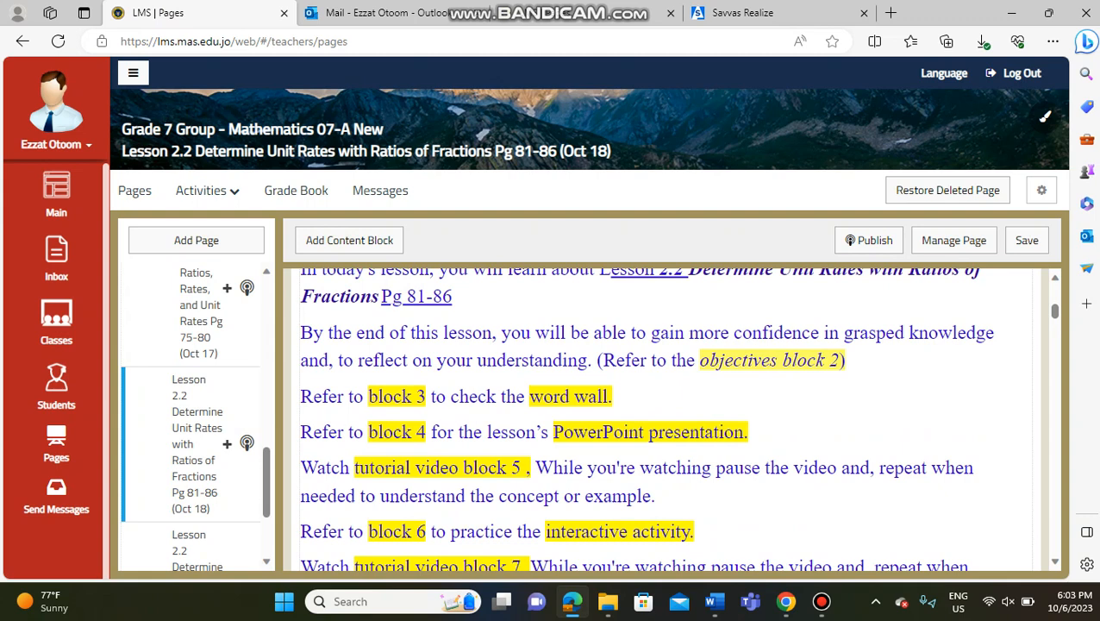
scroll("down", 3)
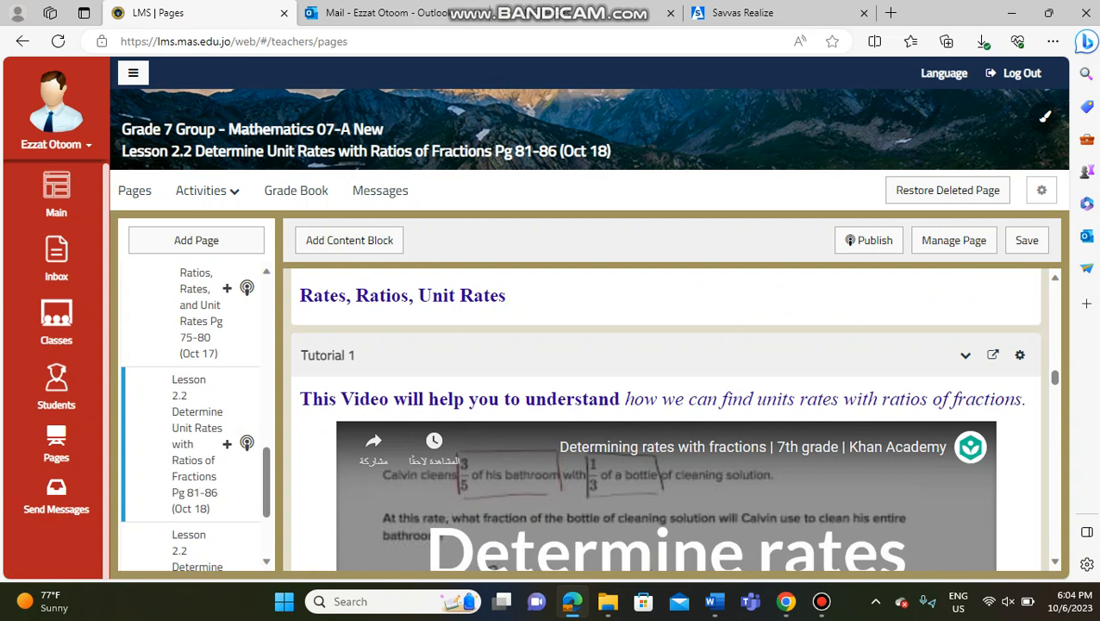
scroll("down", 3)
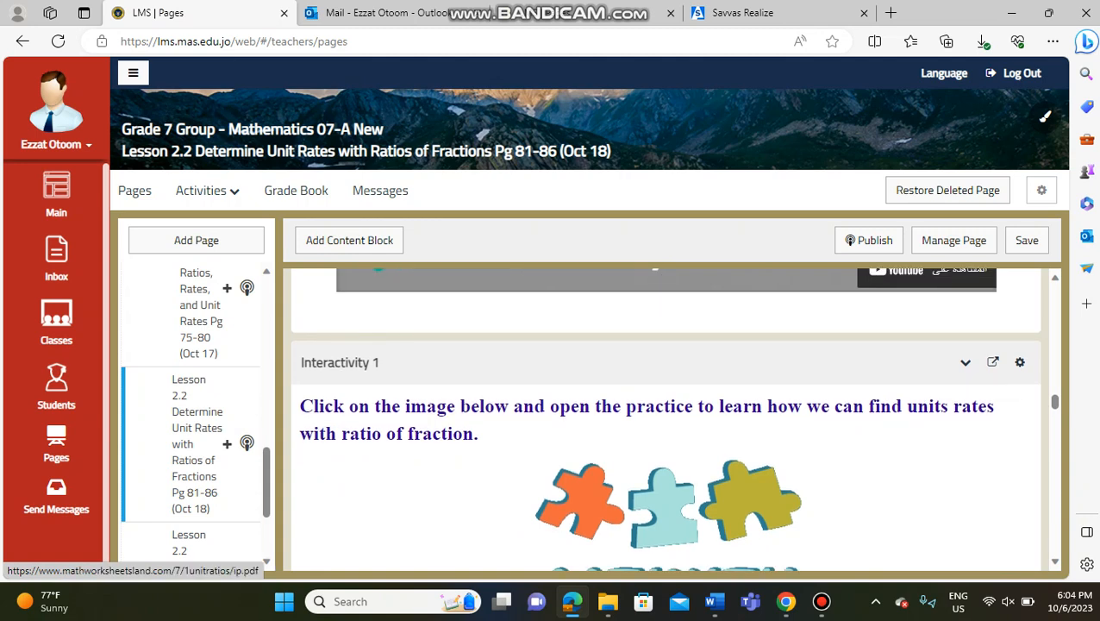
scroll("down", 3)
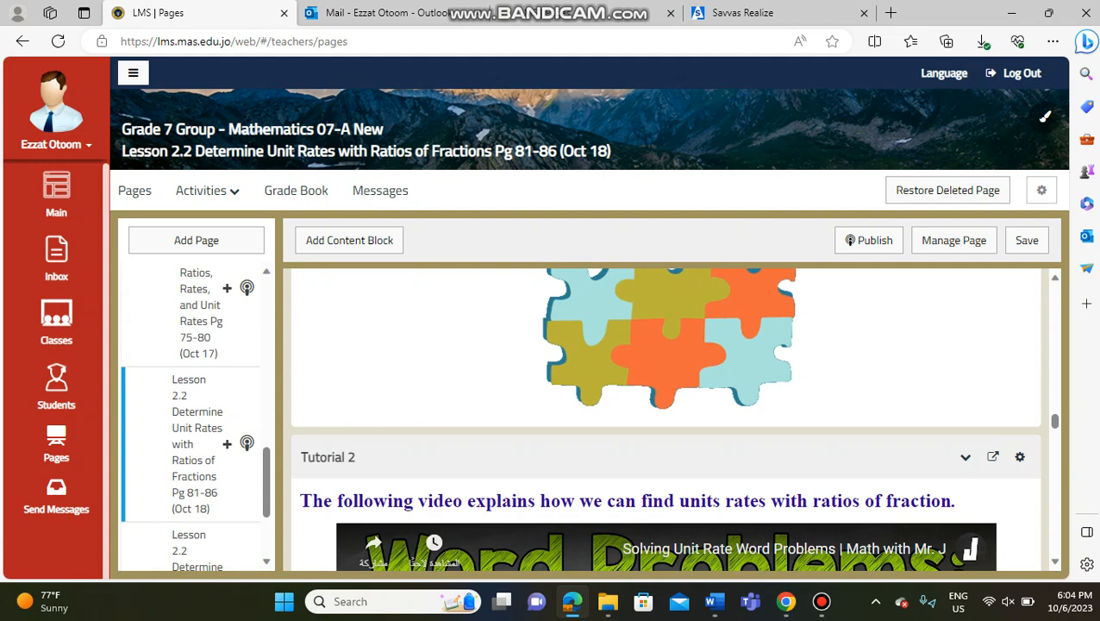
scroll("down", 3)
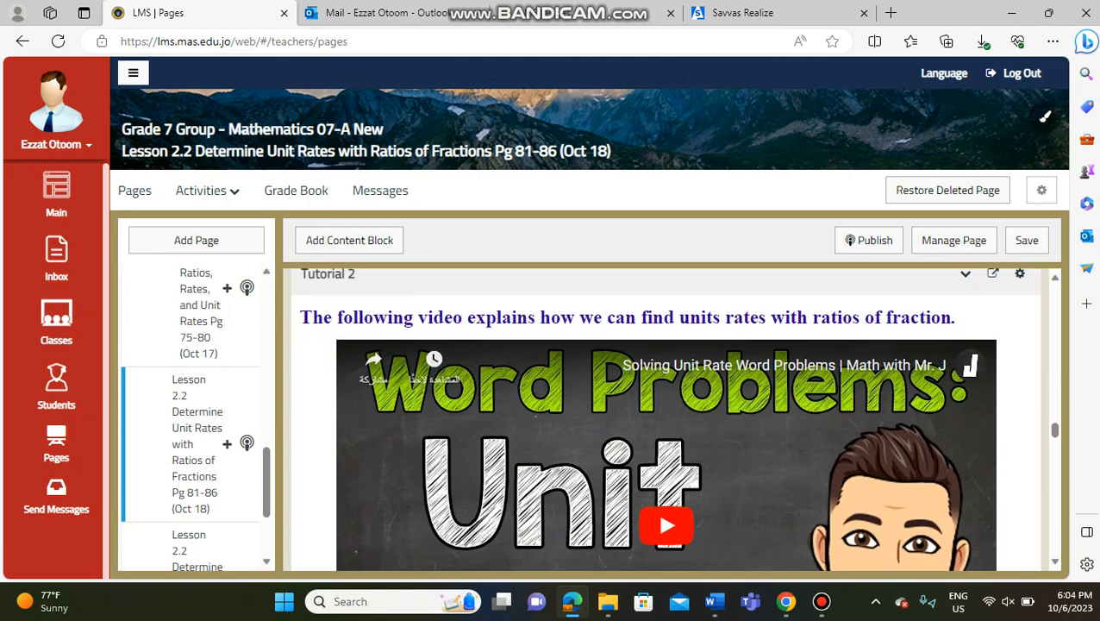
Step: Review Interactive activity 2 and bring the Oct 19 Lesson 2.2 entry into view in the Pages sidebar
scroll("down", 3)
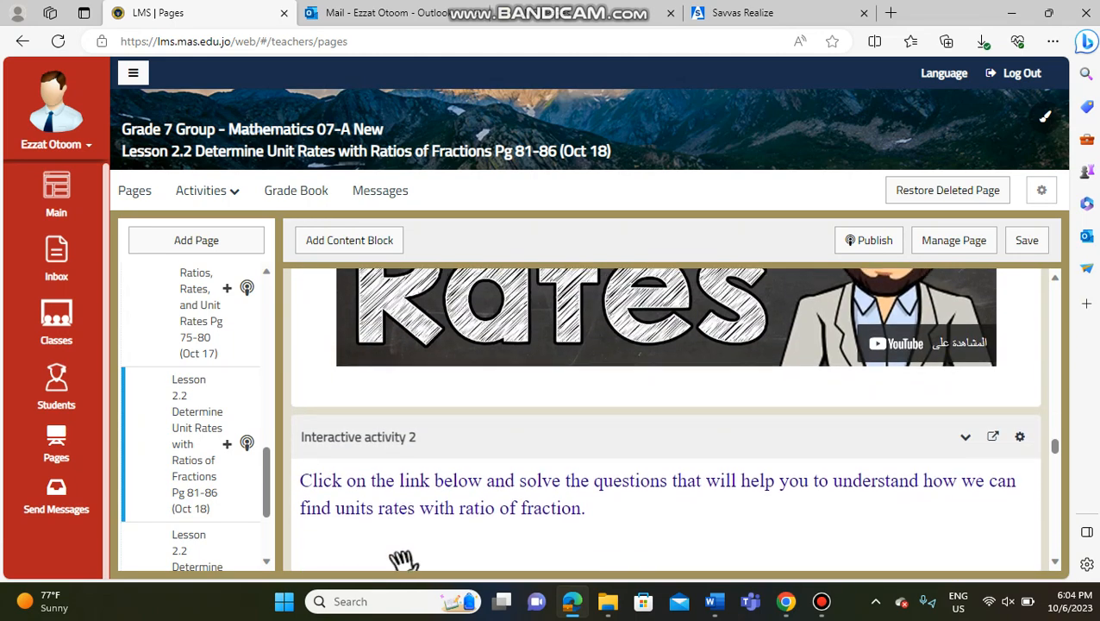
scroll("down", 3)
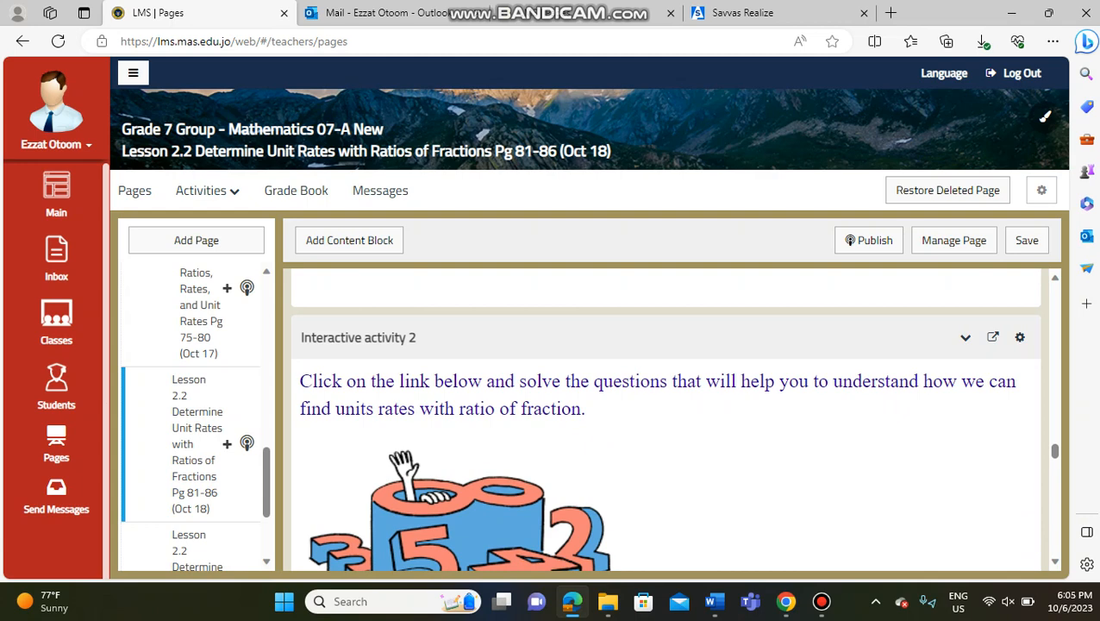
scroll("down", 3)
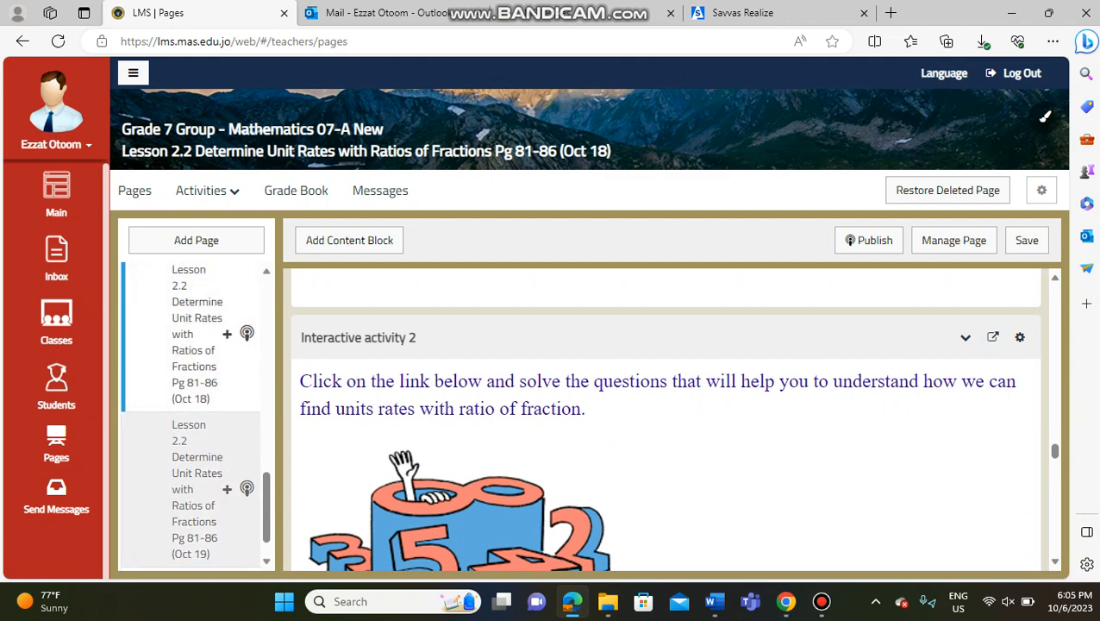
scroll("down", 3)
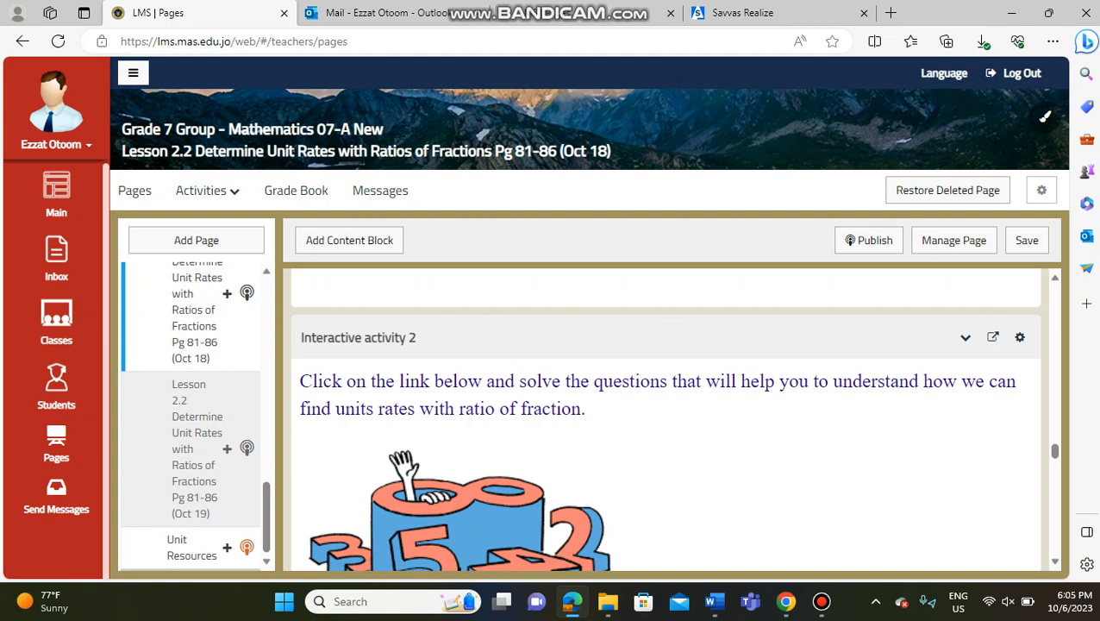
Step: Open the Oct 19 Lesson 2.2 page and review its Optional, Tutorial, Interactivity and Further Practice blocks
left_click(196, 448)
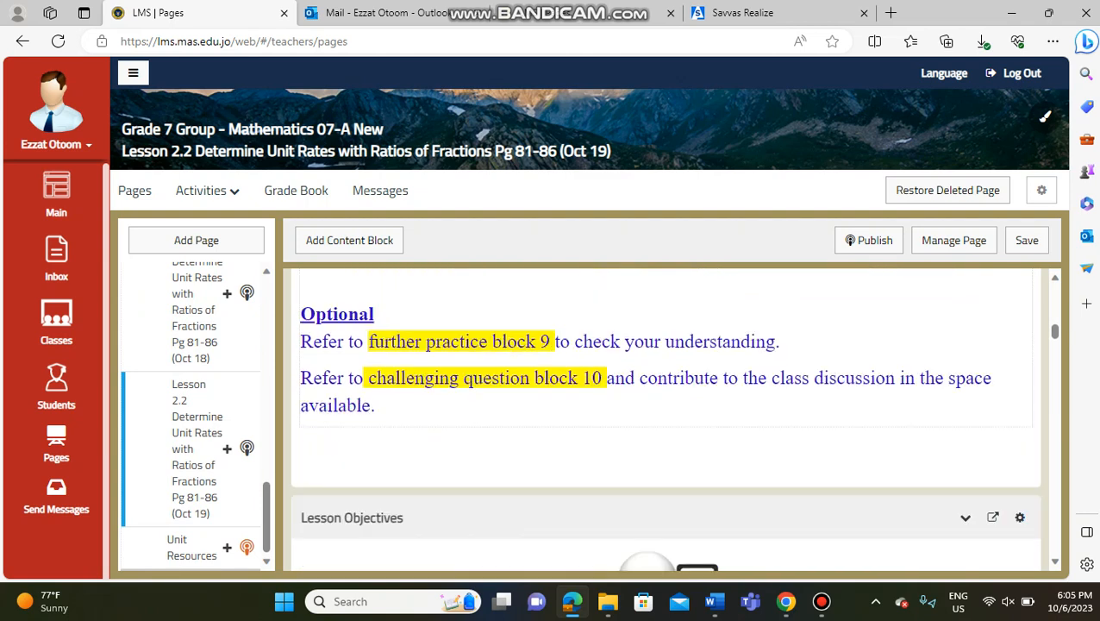
scroll("down", 3)
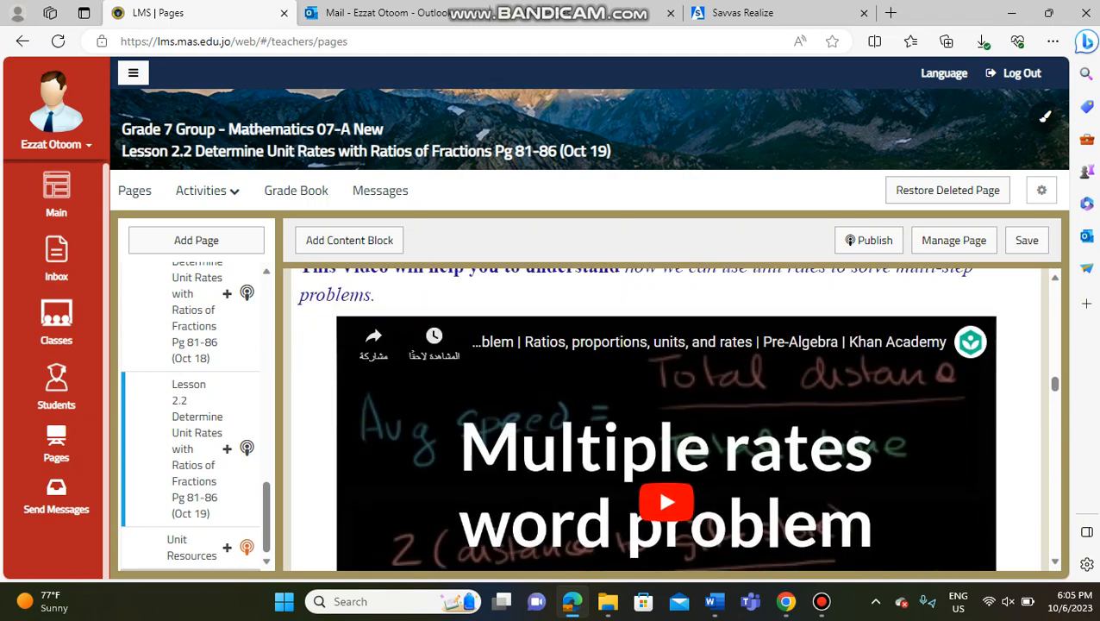
scroll("down", 3)
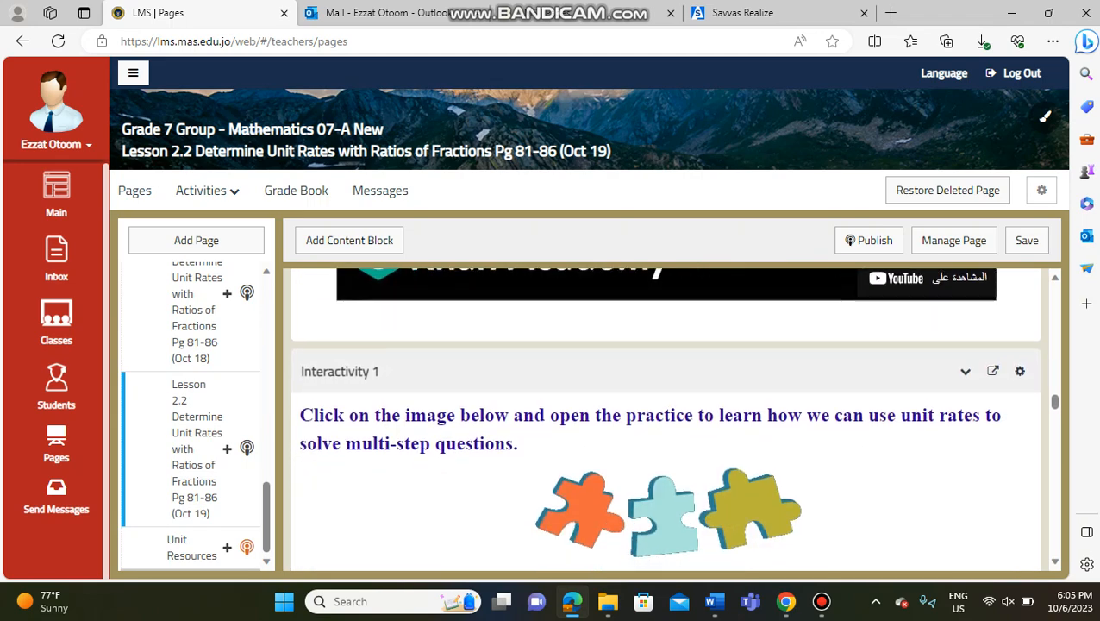
scroll("down", 3)
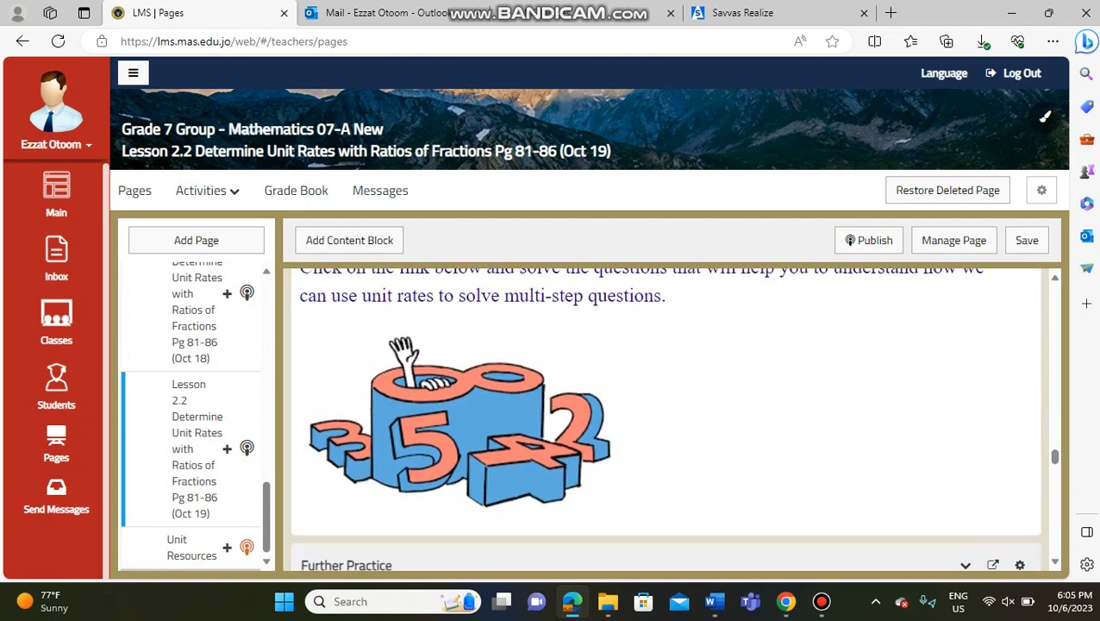
scroll("down", 3)
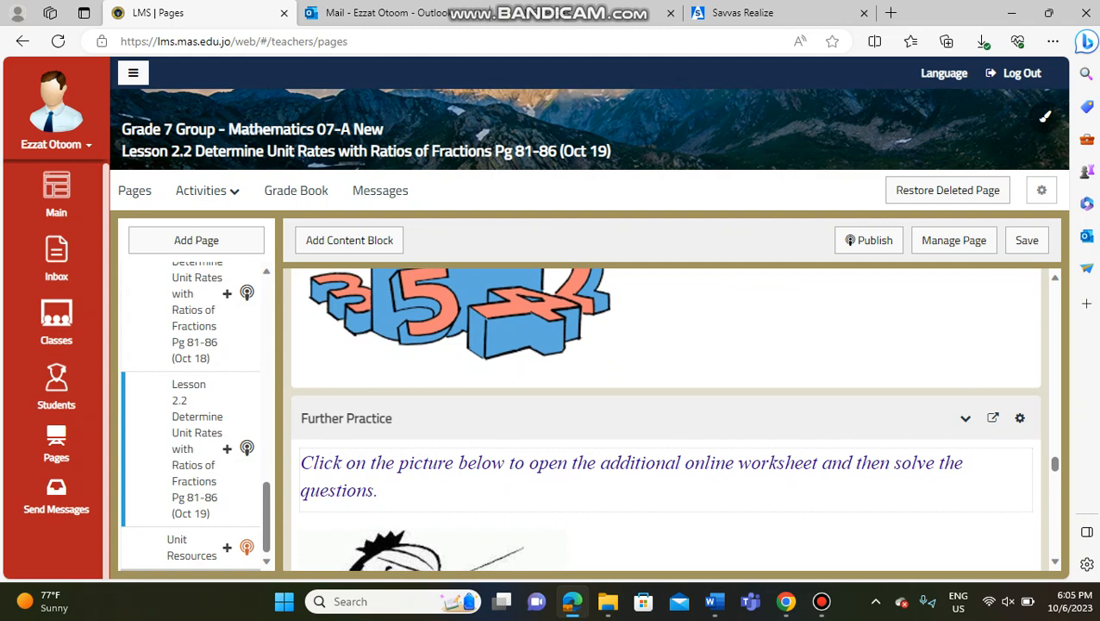
scroll("down", 3)
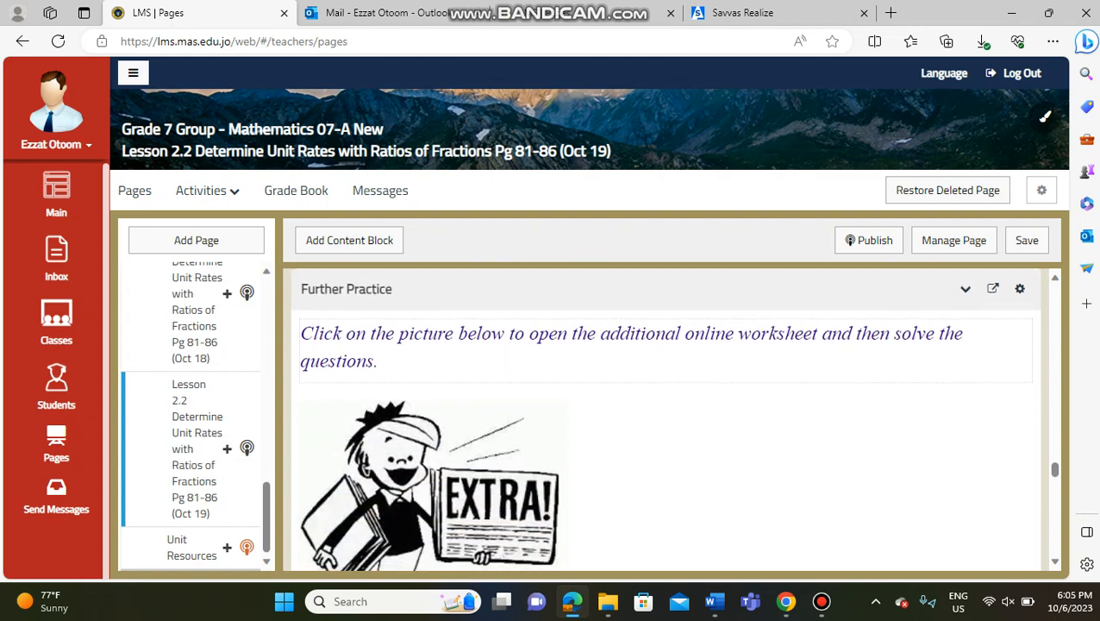